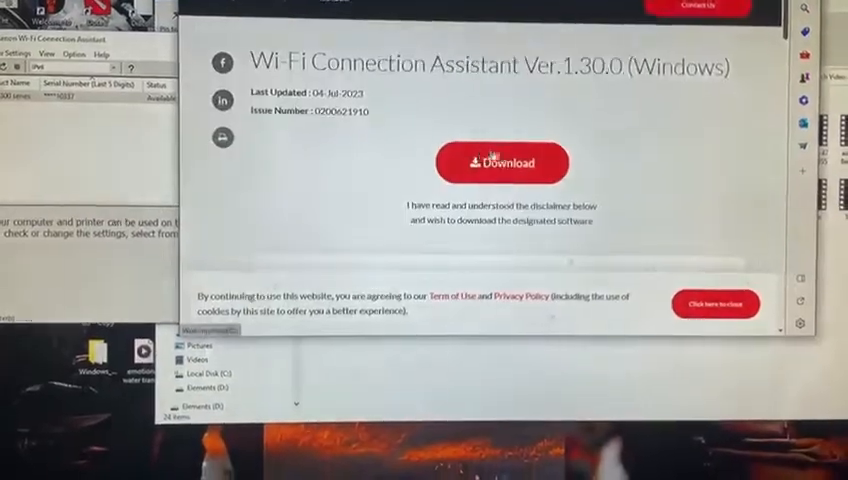
Close the Canon Wi-Fi Connection Assistant download page to reveal the assistant.
scroll("up", 3)
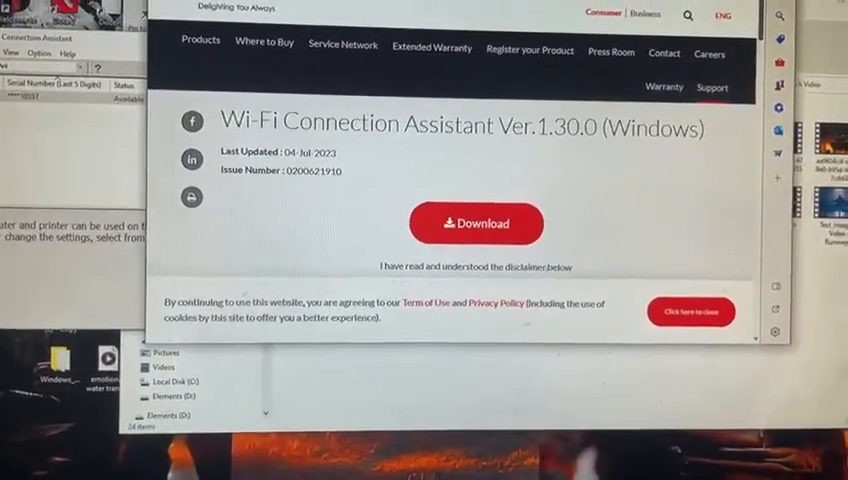
left_click(776, 14)
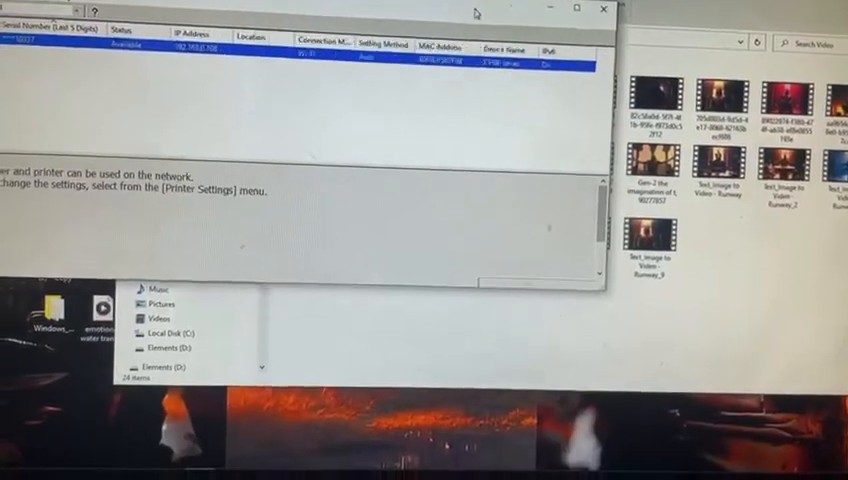
Launch Wi-Fi Connection Assistant from the Start menu's recently added programs.
left_click(20, 474)
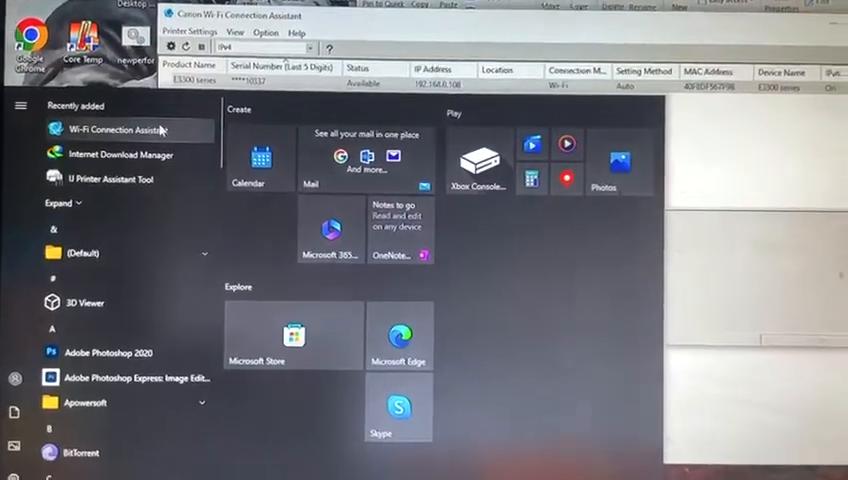
left_click(120, 129)
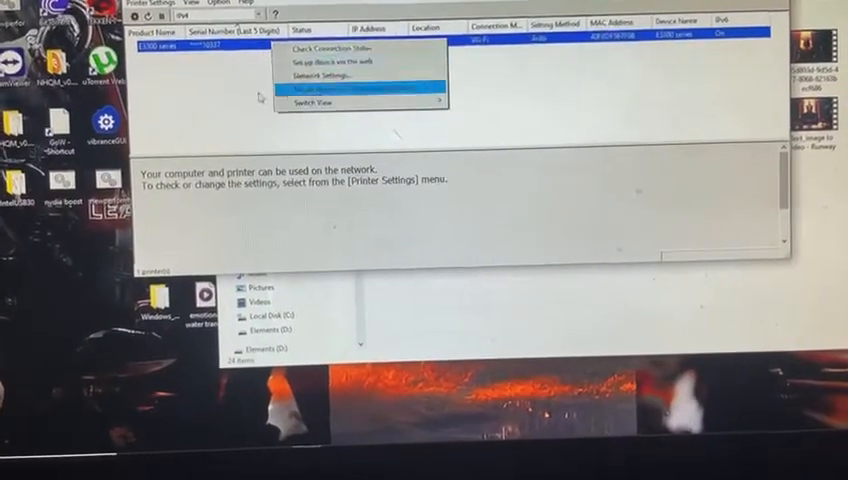
Begin reconfiguring the E3300 printer's connection over USB from Printer Settings.
left_click(360, 90)
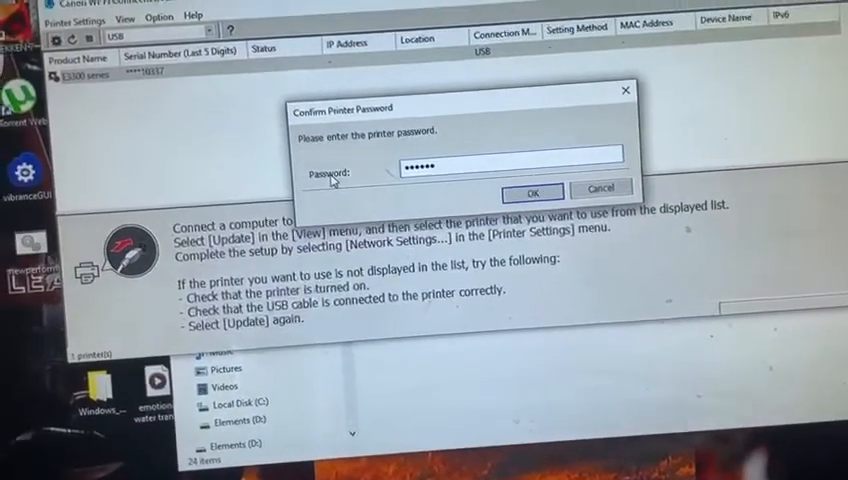
Confirm the printer password and set IPv4 to get the IP address automatically.
left_click(533, 191)
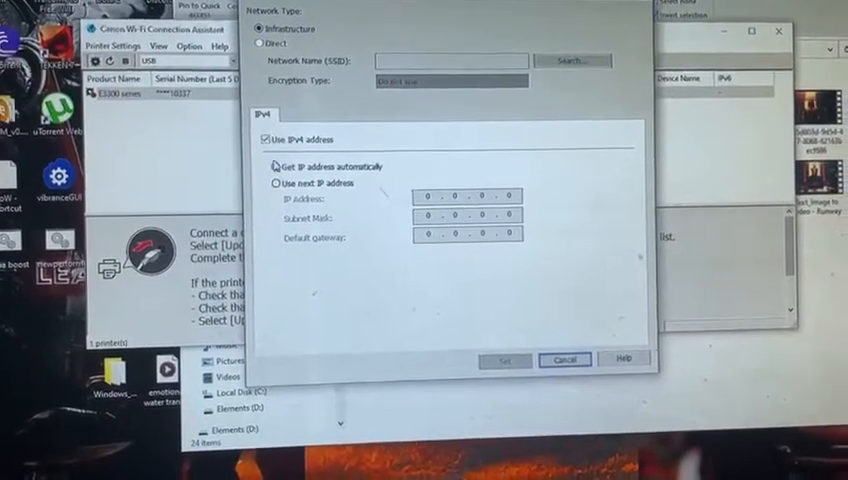
left_click(275, 170)
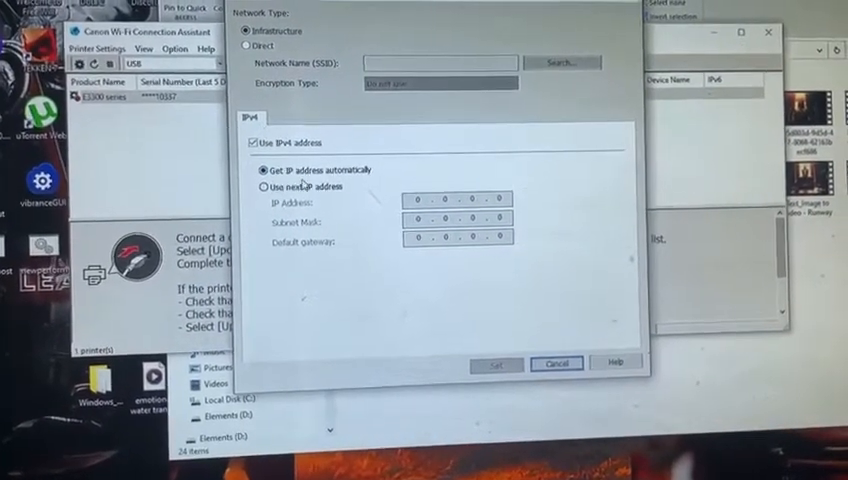